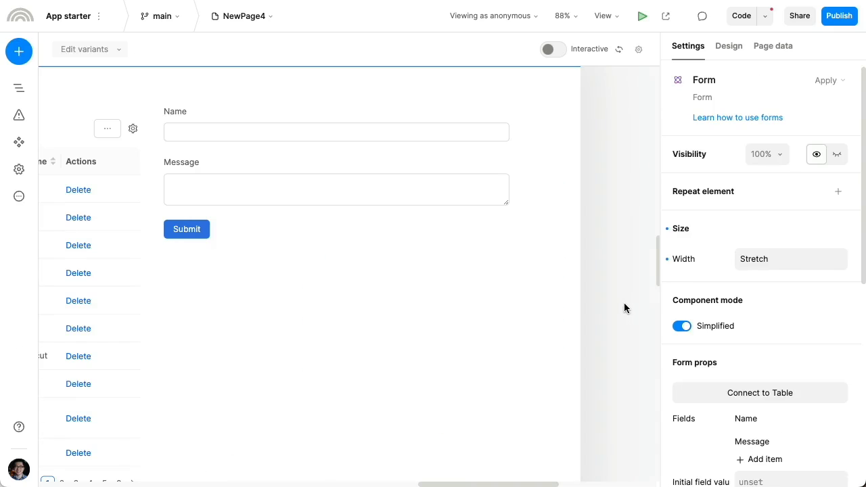
# - Connect the form to the us_states table as a New Entry form through the Admin Panel integration
pyautogui.click(336, 169)
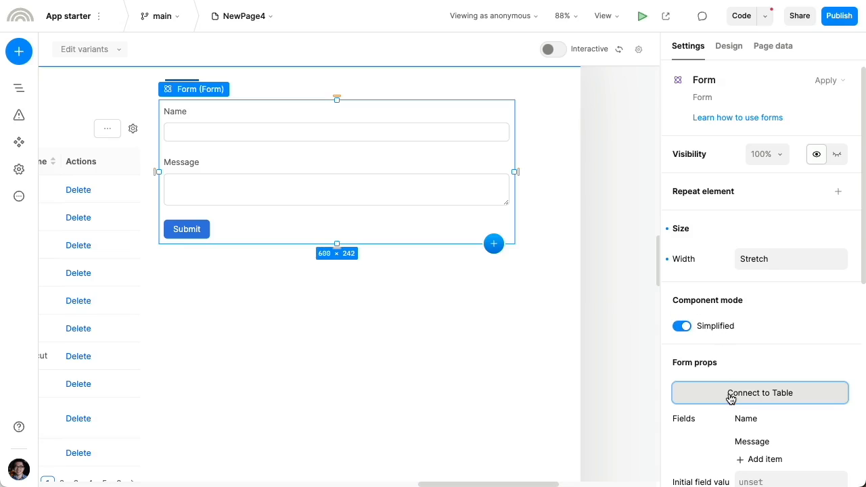
pyautogui.click(760, 392)
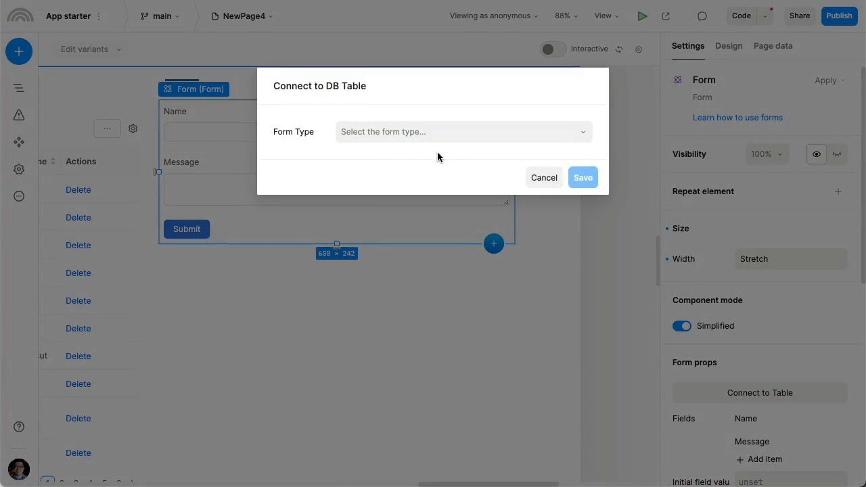
pyautogui.click(463, 132)
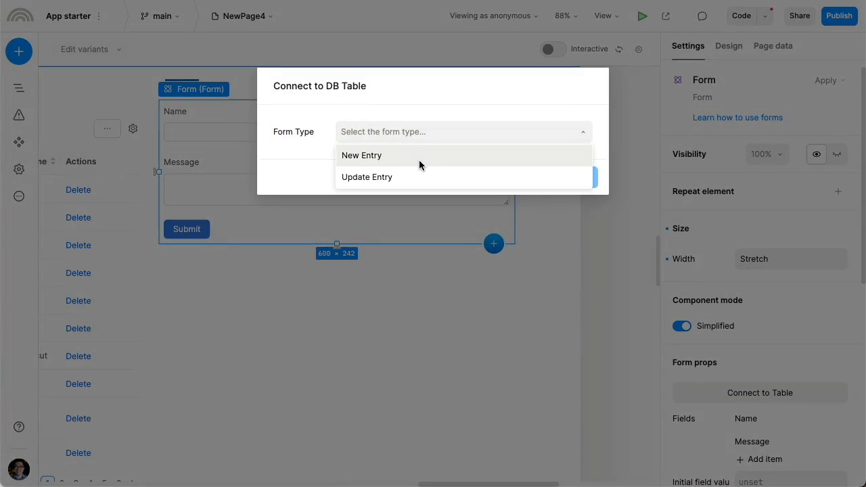
pyautogui.click(361, 155)
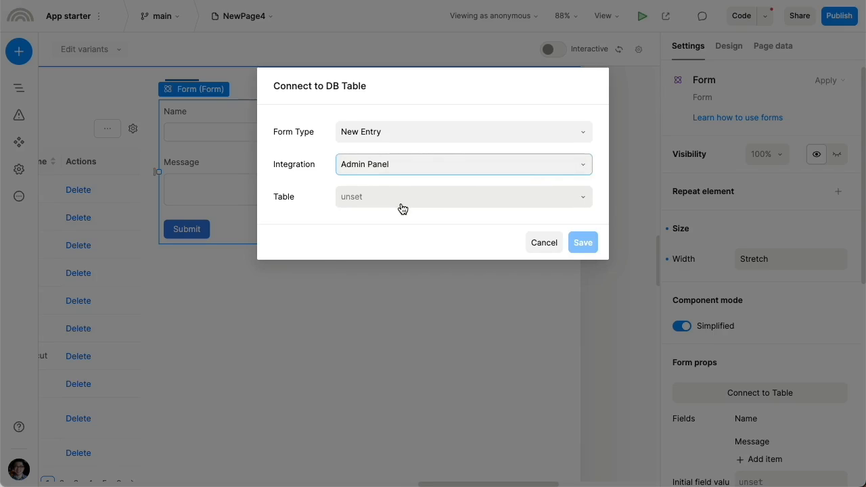
pyautogui.click(464, 196)
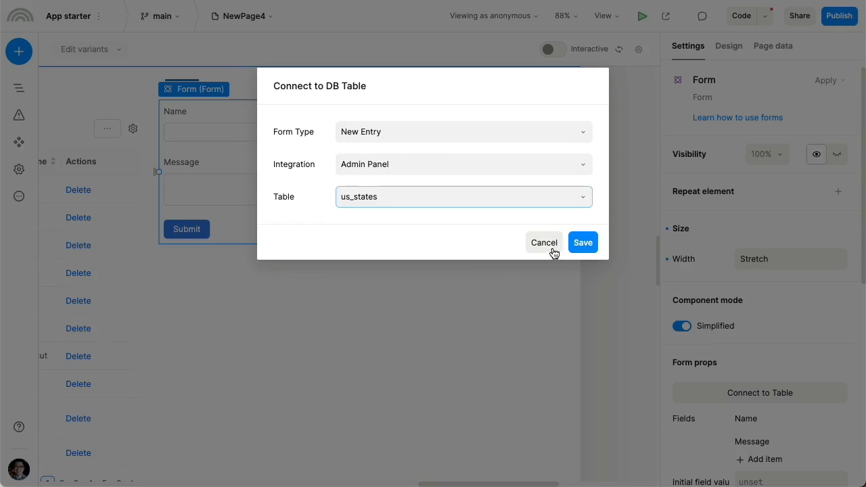
pyautogui.click(582, 243)
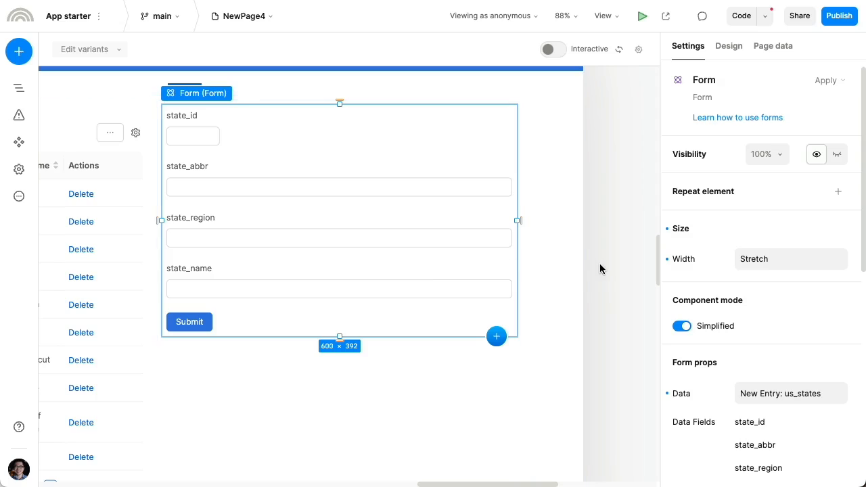
# - Switch off the form's Simplified component mode in Settings to expose its individual fields
pyautogui.click(683, 325)
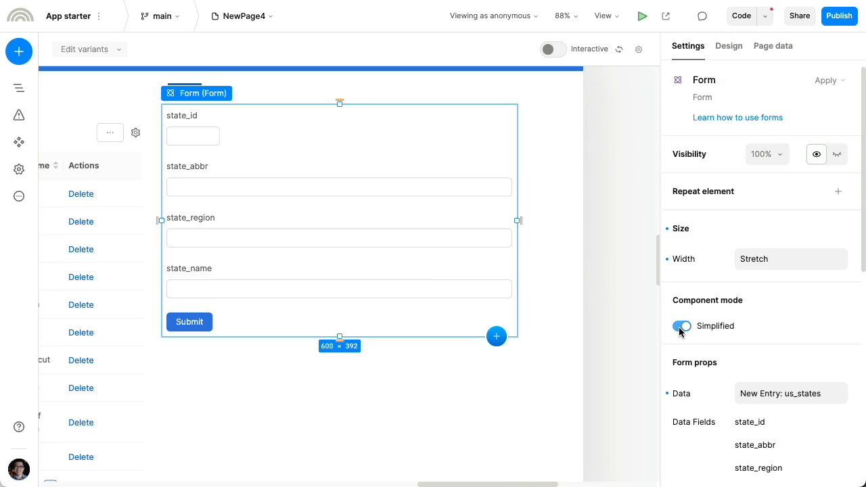
pyautogui.click(683, 326)
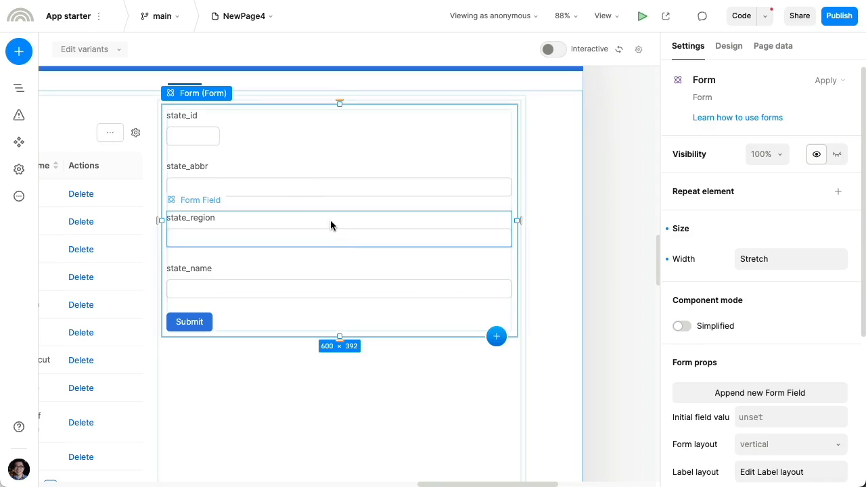
pyautogui.click(193, 125)
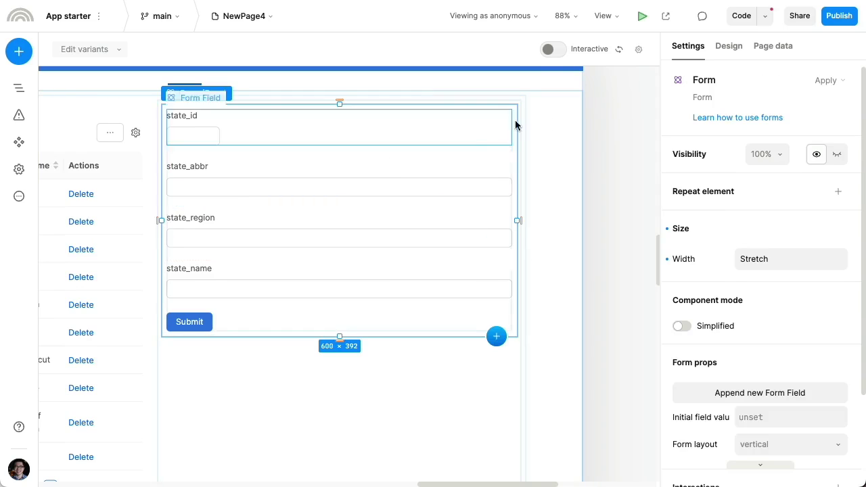
# - Try a grid layout for the form, revert to a vertical single column, and select state_abbr
pyautogui.click(729, 46)
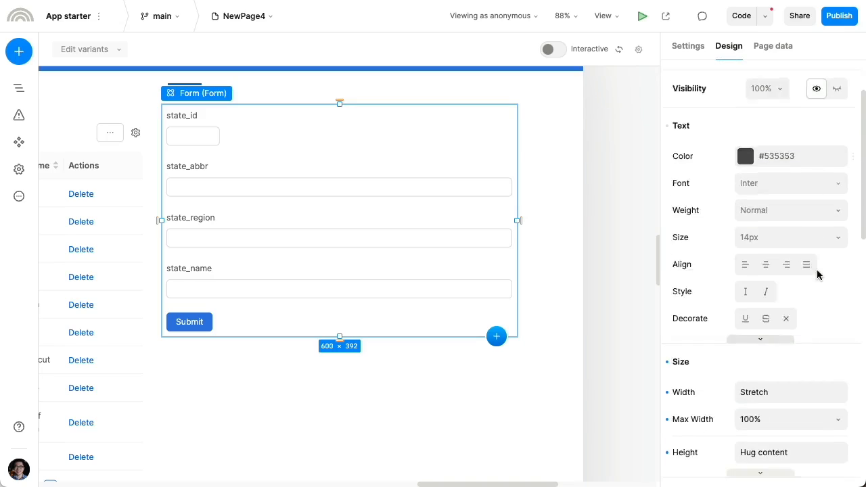
pyautogui.scroll(-3)
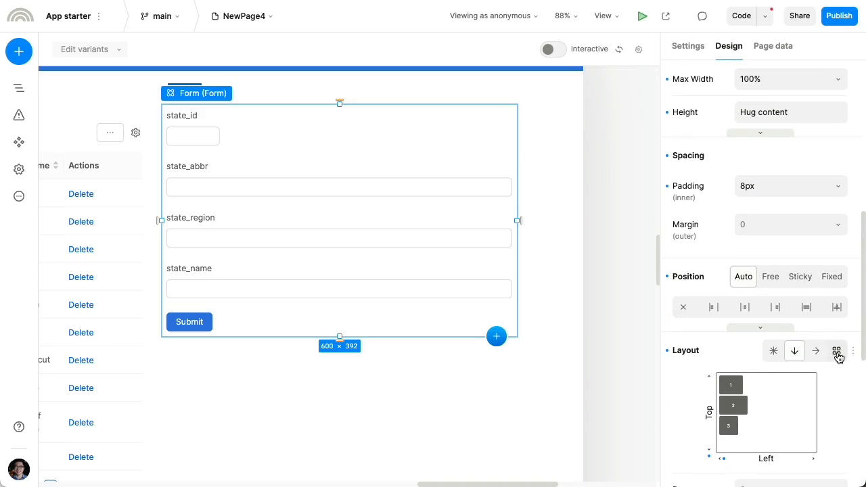
pyautogui.click(837, 351)
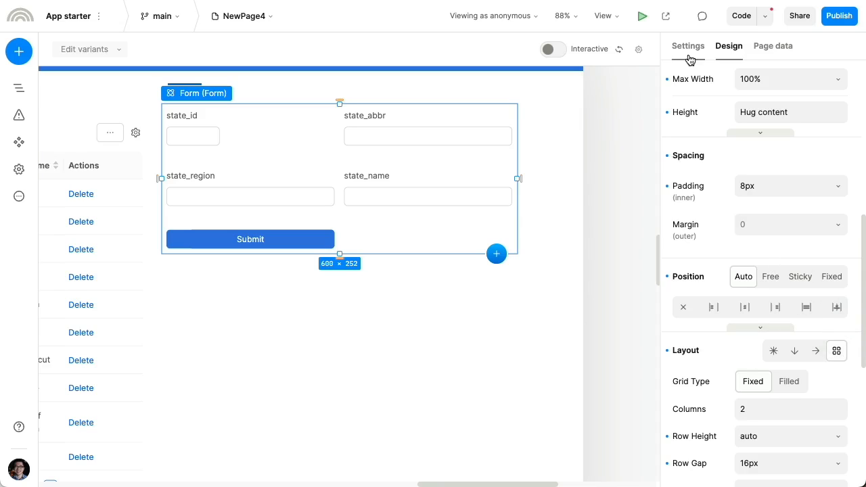
pyautogui.click(795, 351)
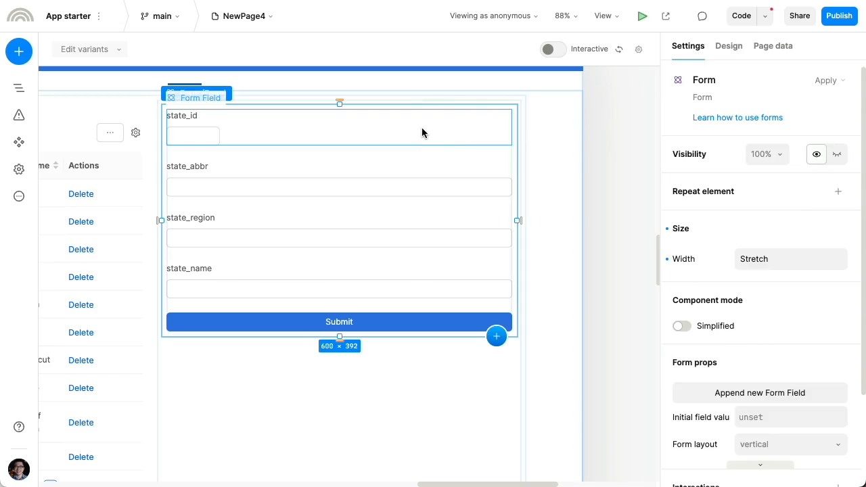
pyautogui.click(193, 127)
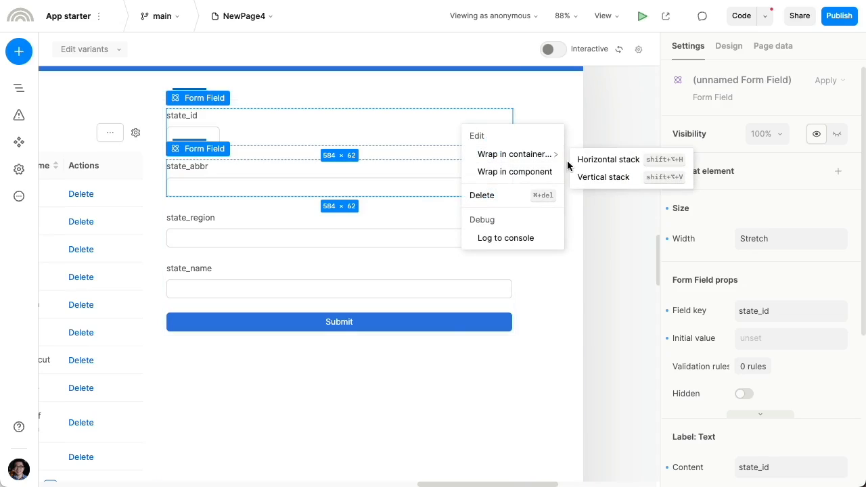
pyautogui.click(608, 159)
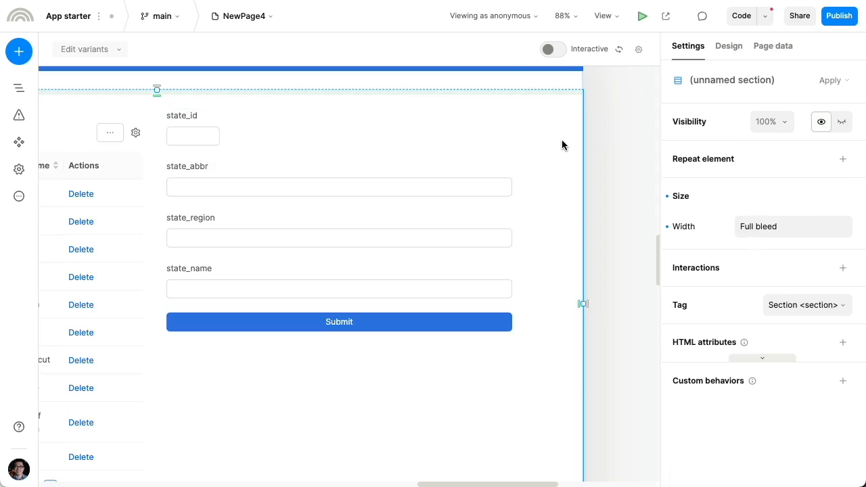
pyautogui.click(338, 180)
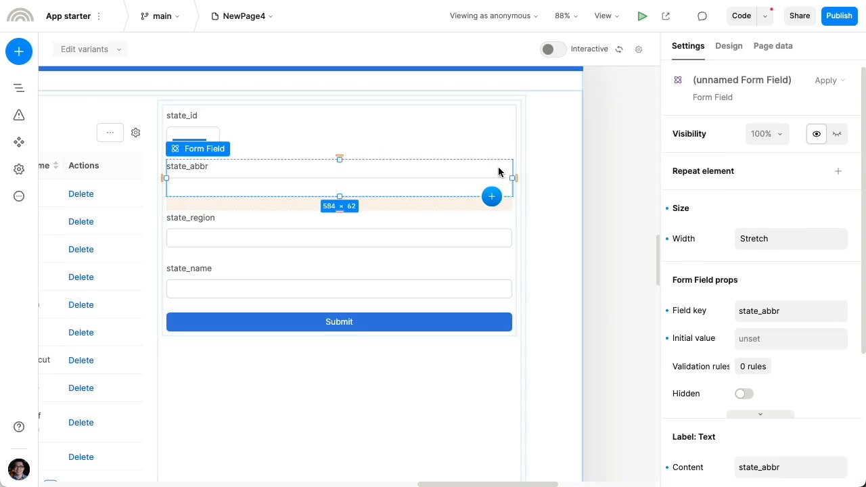
pyautogui.moveTo(549, 172)
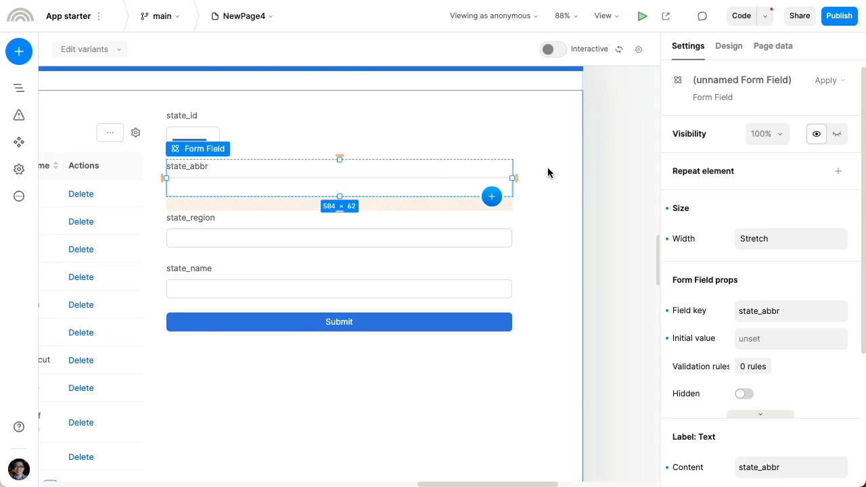
# - Insert an Alert after state_abbr reading 'See the regions page for more info'
pyautogui.click(18, 51)
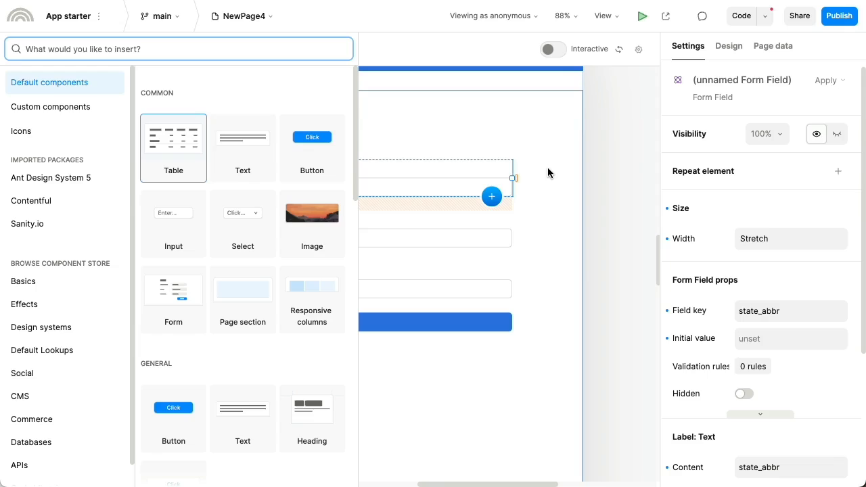
pyautogui.write('ale')
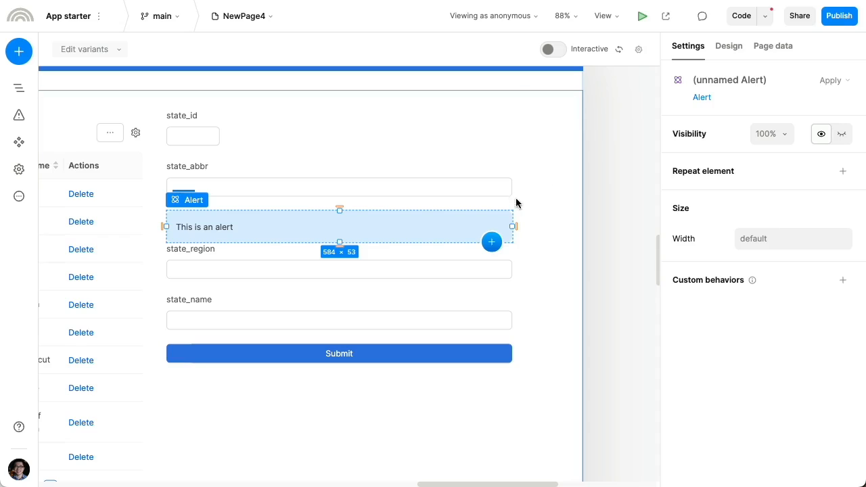
pyautogui.doubleClick(204, 226)
pyautogui.write('See the regions page for more info')
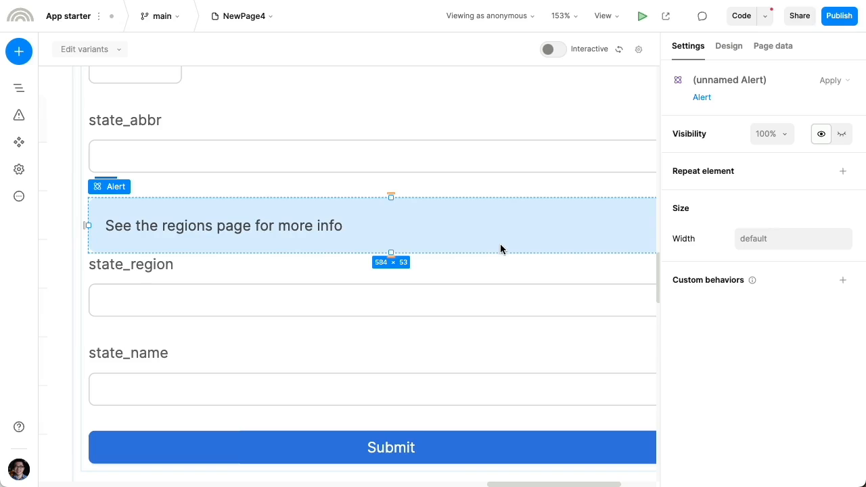
pyautogui.click(564, 15)
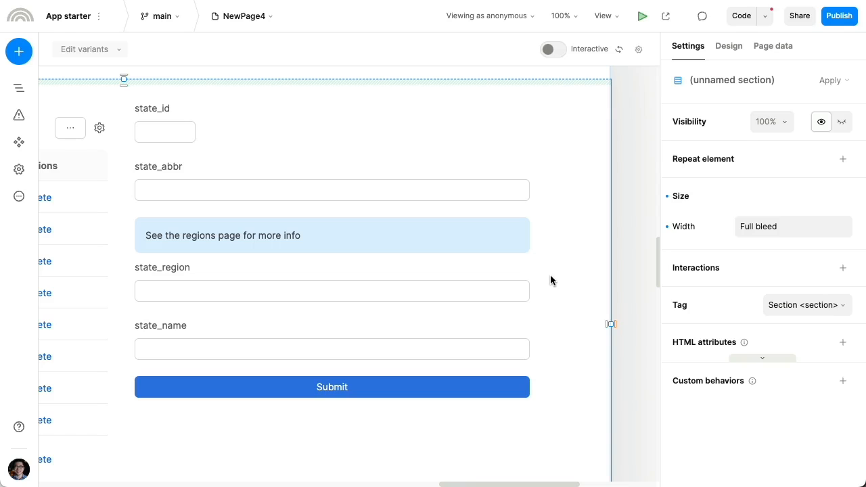
pyautogui.moveTo(547, 284)
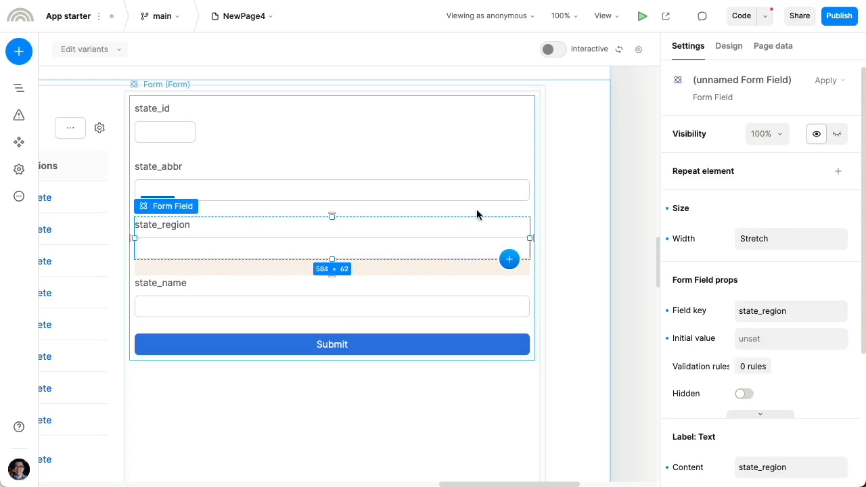
# - In the Outline tree, expand state_id's label slot and insert a home icon there
pyautogui.click(19, 87)
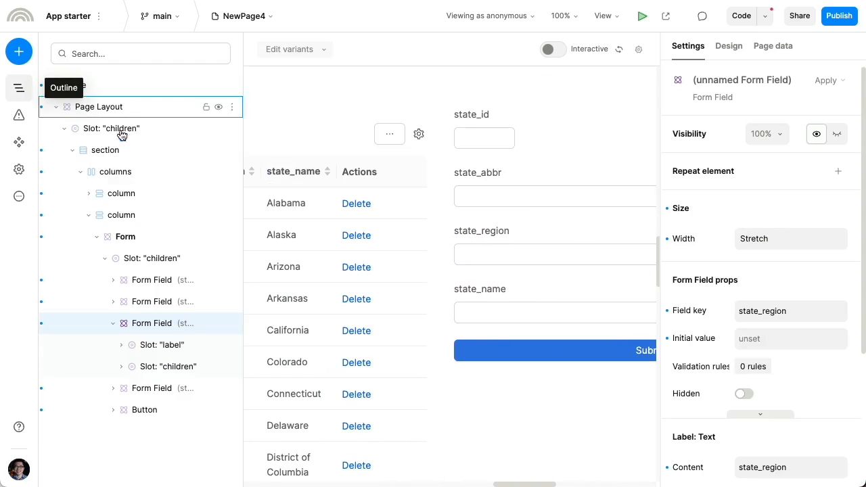
pyautogui.click(126, 236)
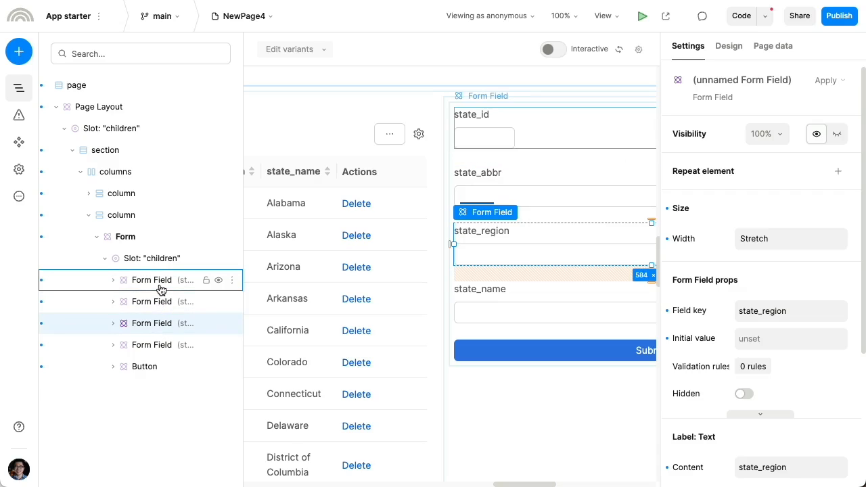
pyautogui.click(114, 279)
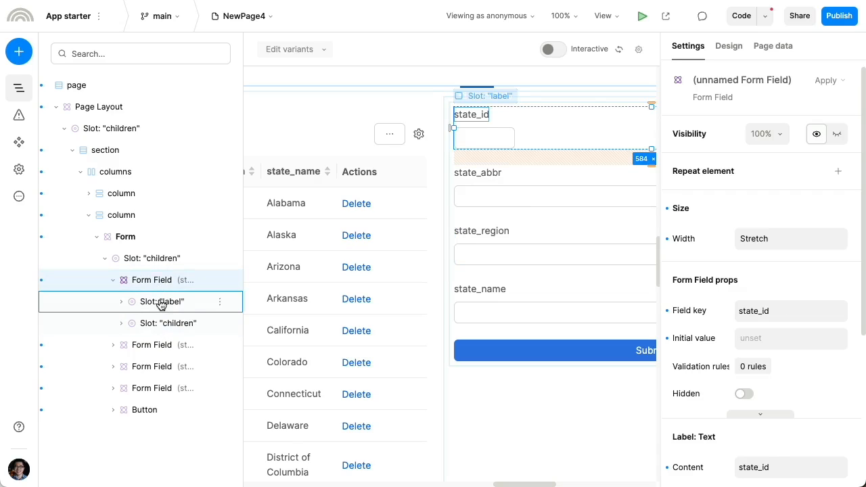
pyautogui.click(161, 301)
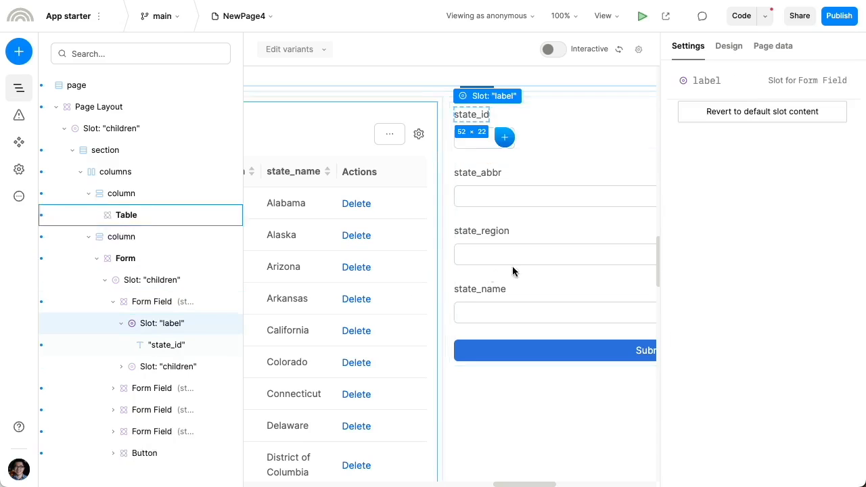
pyautogui.click(19, 51)
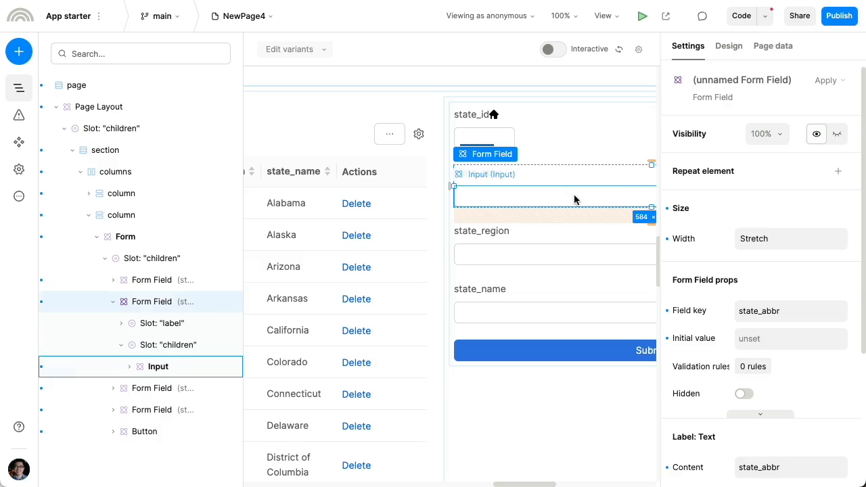
# - Set the state_region radio options to North (value north) and South (value south)
pyautogui.click(157, 367)
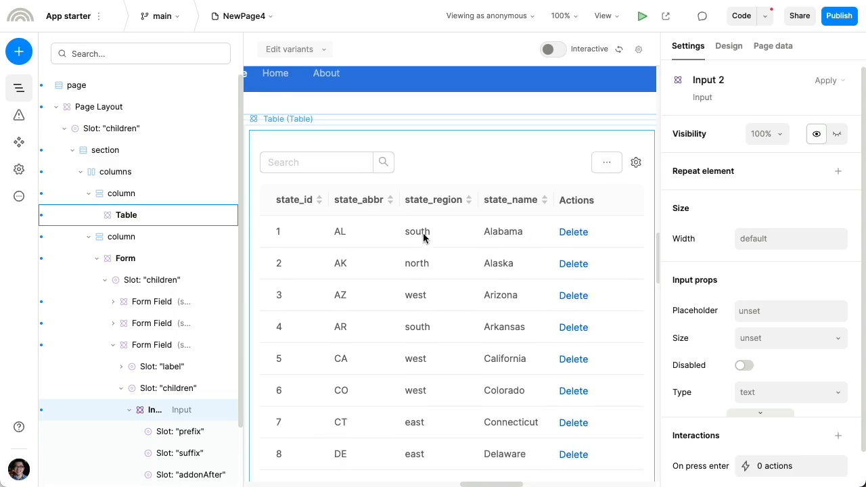
pyautogui.moveTo(426, 340)
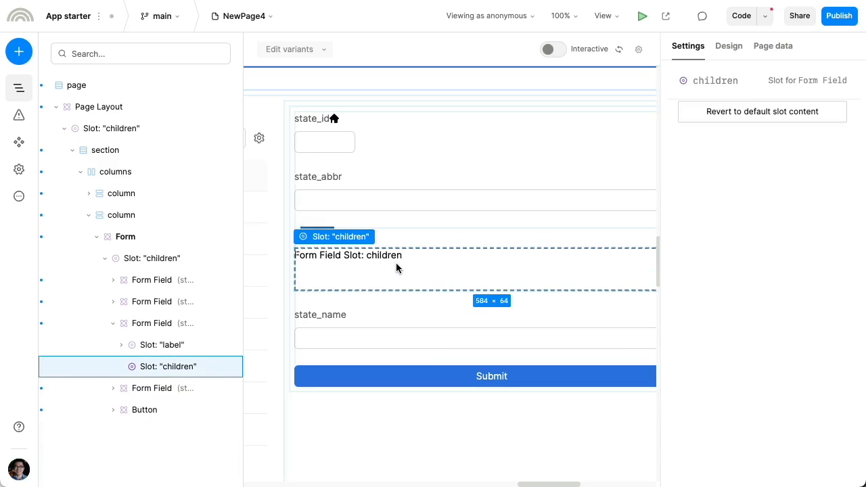
pyautogui.click(19, 52)
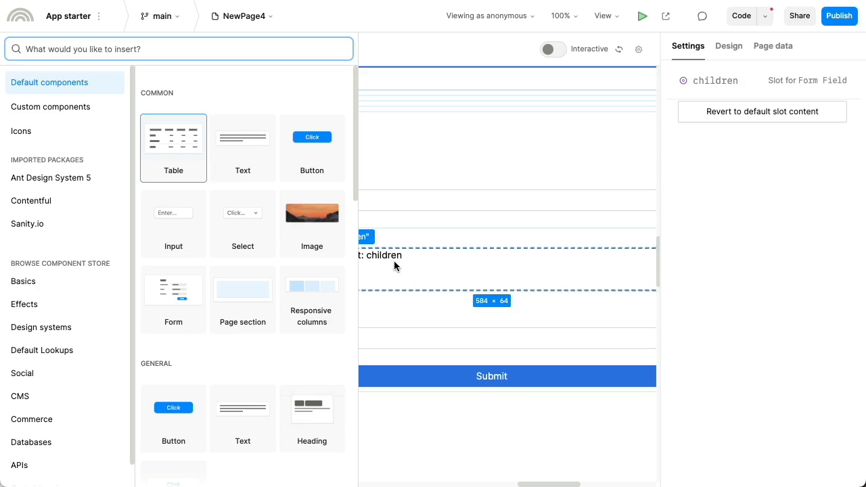
pyautogui.moveTo(385, 266)
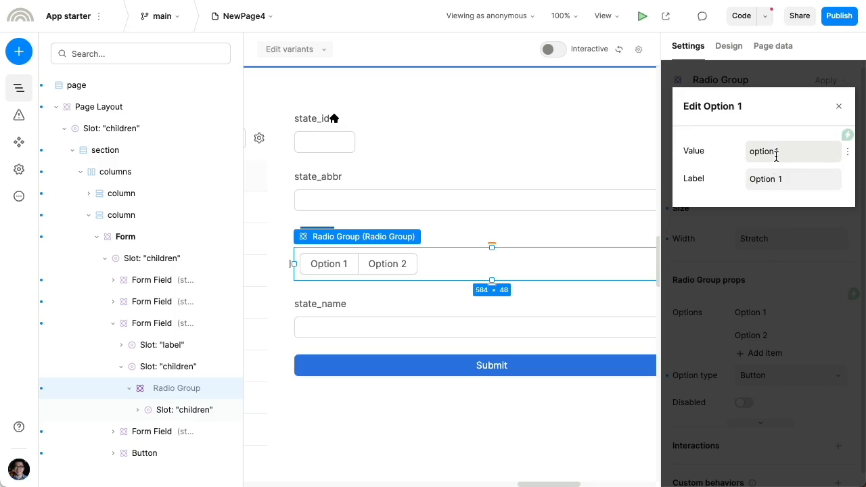
pyautogui.write('no')
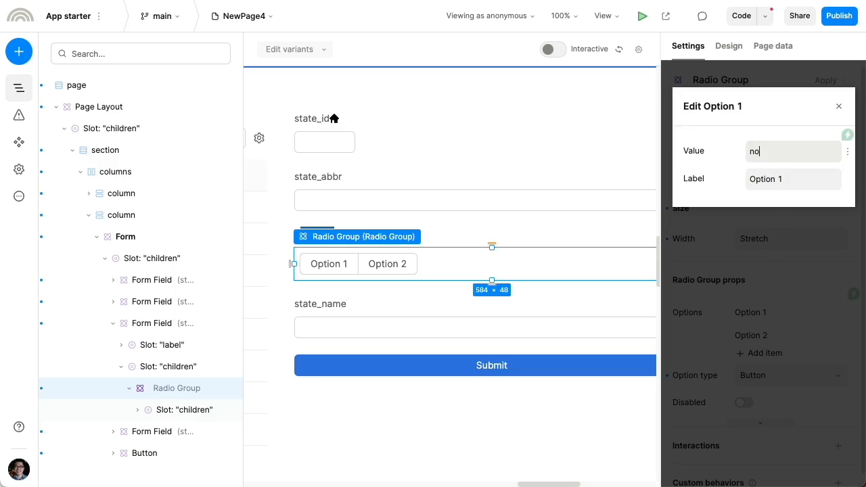
pyautogui.write('North')
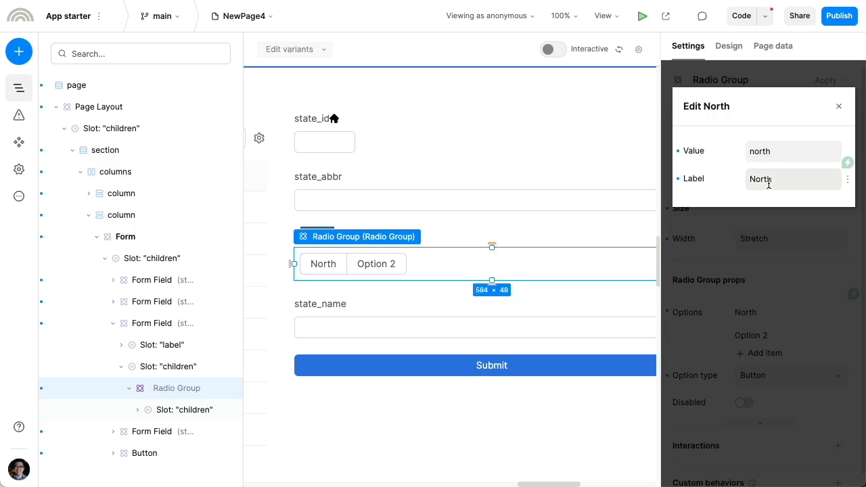
pyautogui.click(839, 106)
pyautogui.write('South')
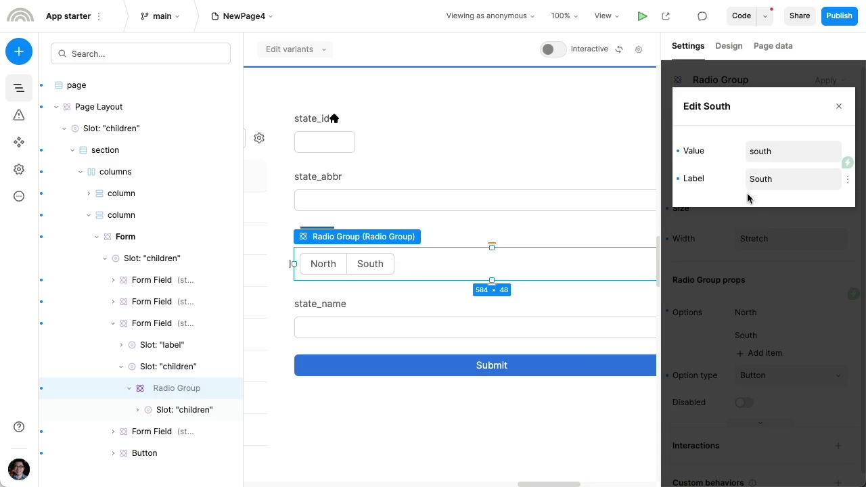
pyautogui.click(839, 106)
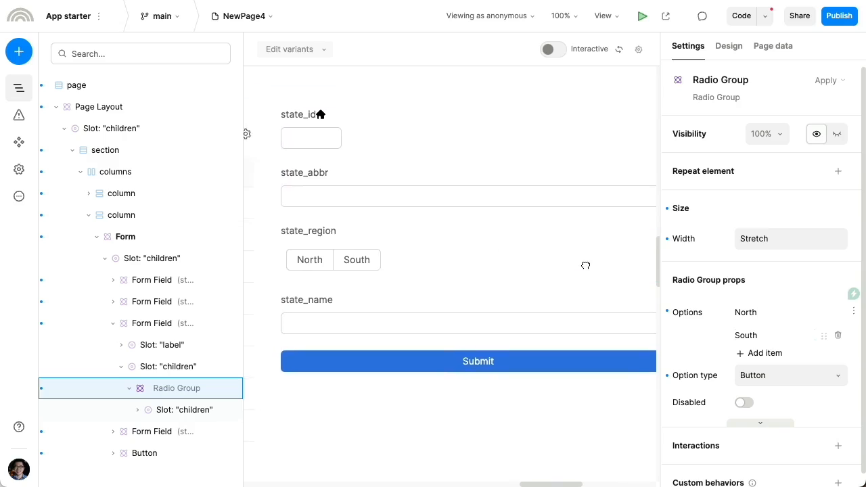
# - Swap the state_abbr input for a Rate component and state_name's input for an Upload
pyautogui.click(553, 49)
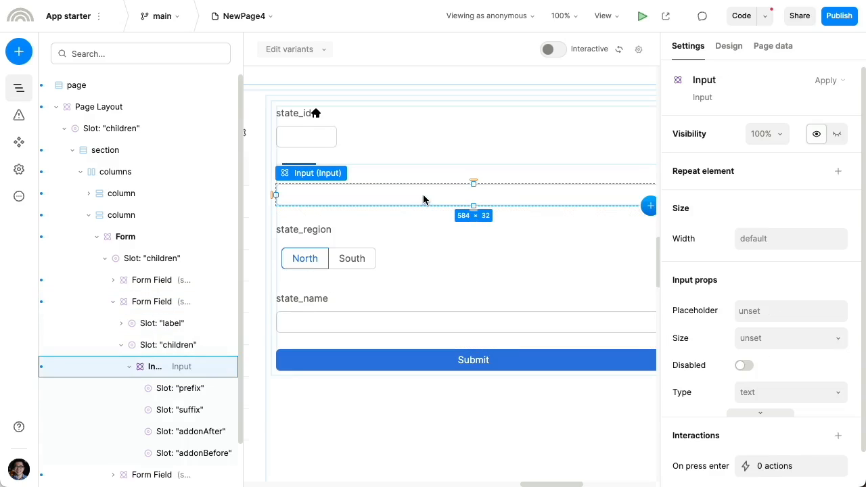
pyautogui.click(19, 51)
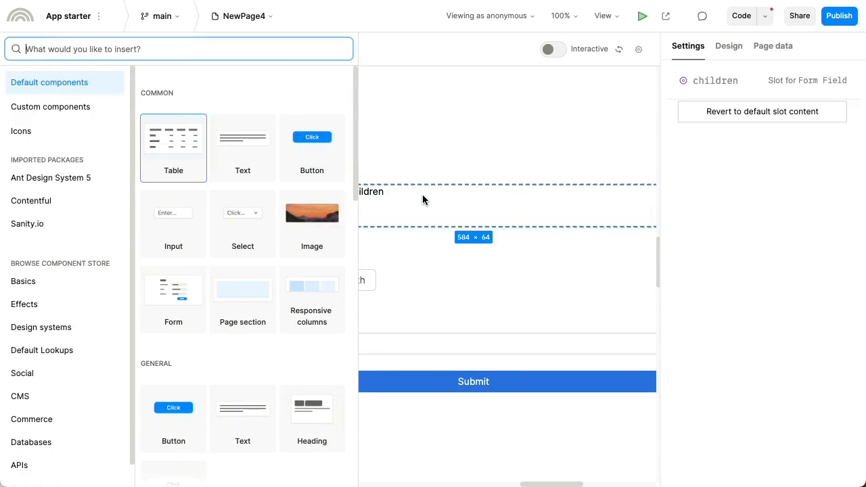
pyautogui.write('ra')
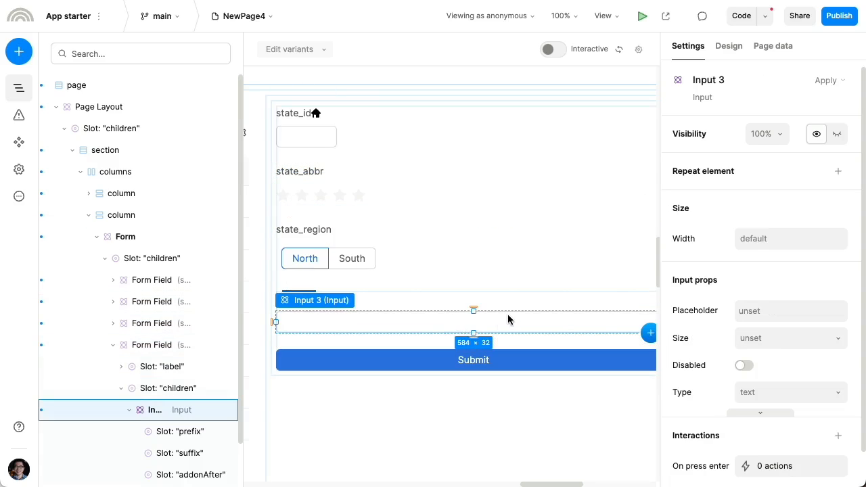
pyautogui.click(19, 51)
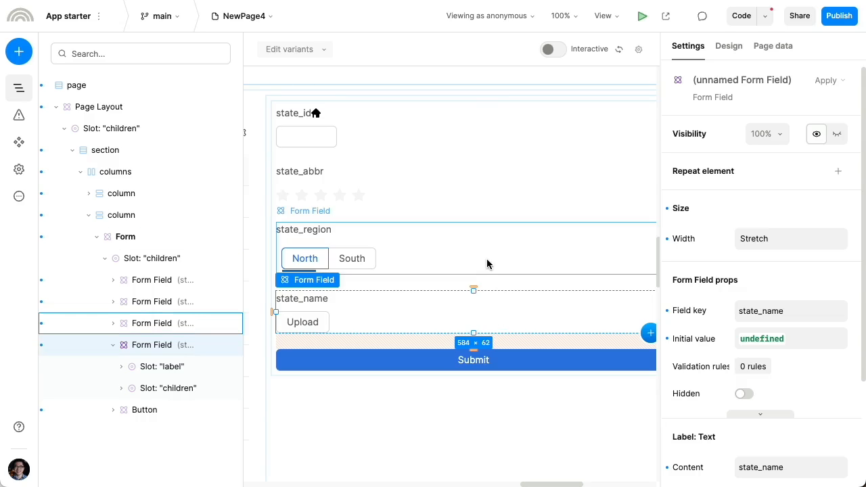
# - Add an 'Is required' validation rule to the state_region field
pyautogui.click(307, 210)
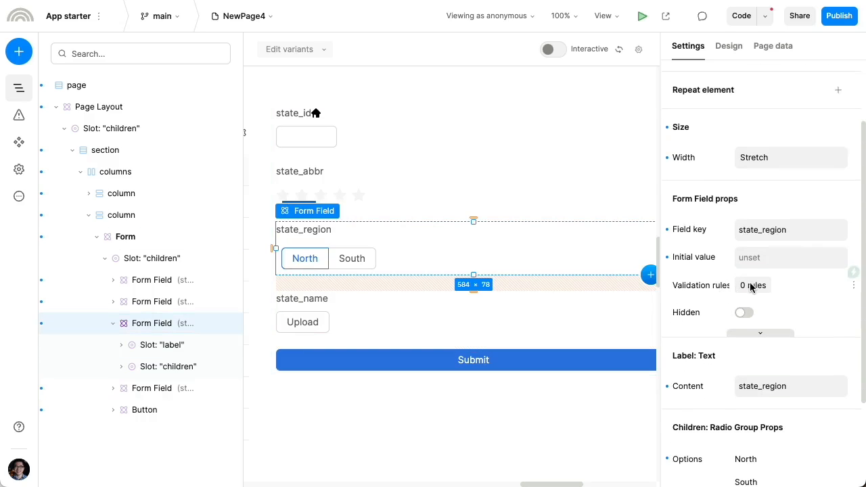
pyautogui.click(753, 285)
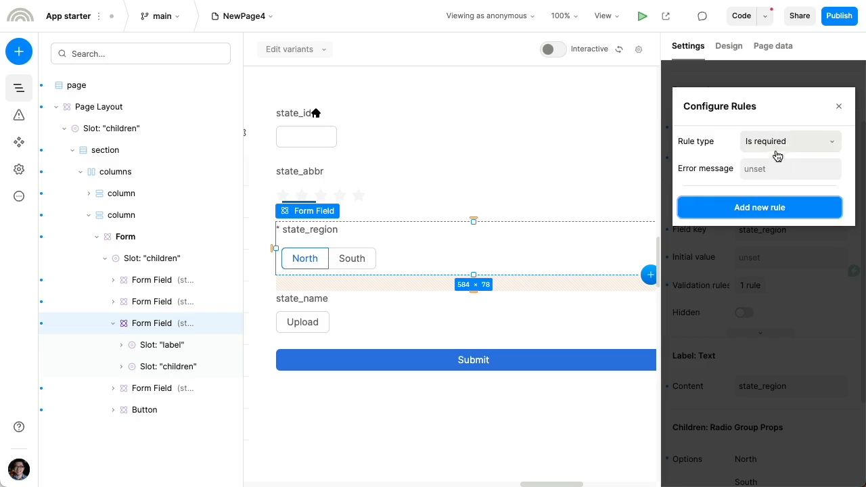
pyautogui.moveTo(765, 253)
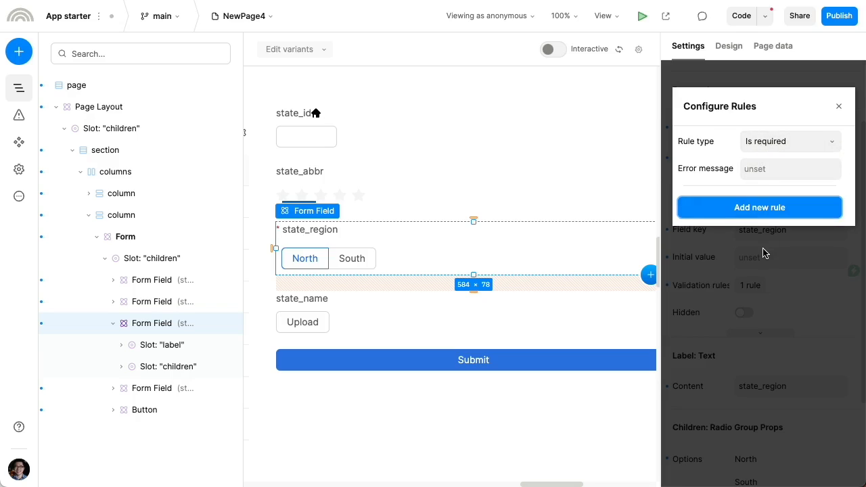
pyautogui.click(839, 106)
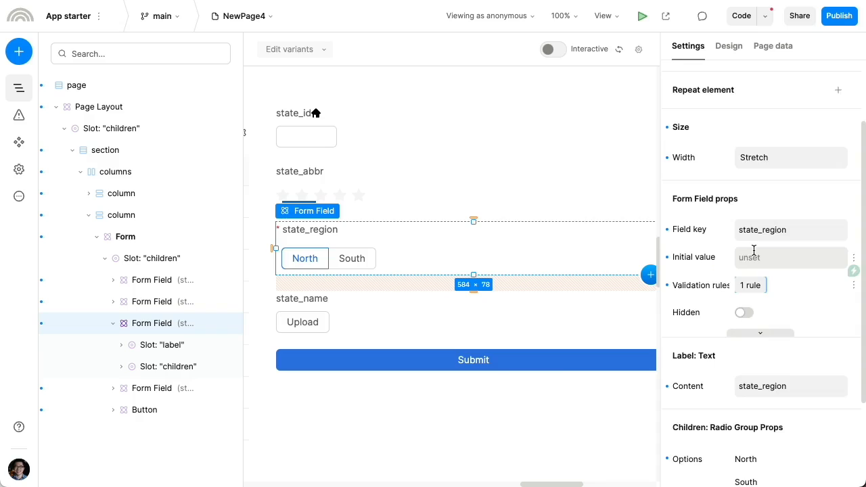
pyautogui.click(106, 149)
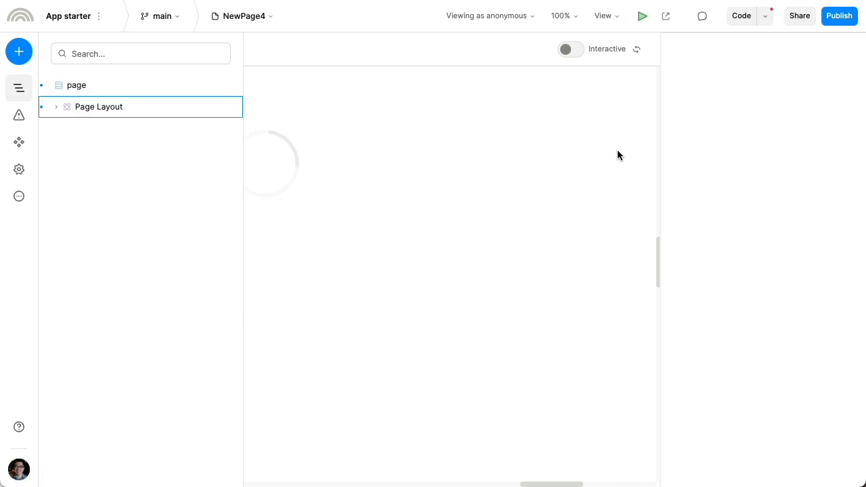
pyautogui.click(571, 49)
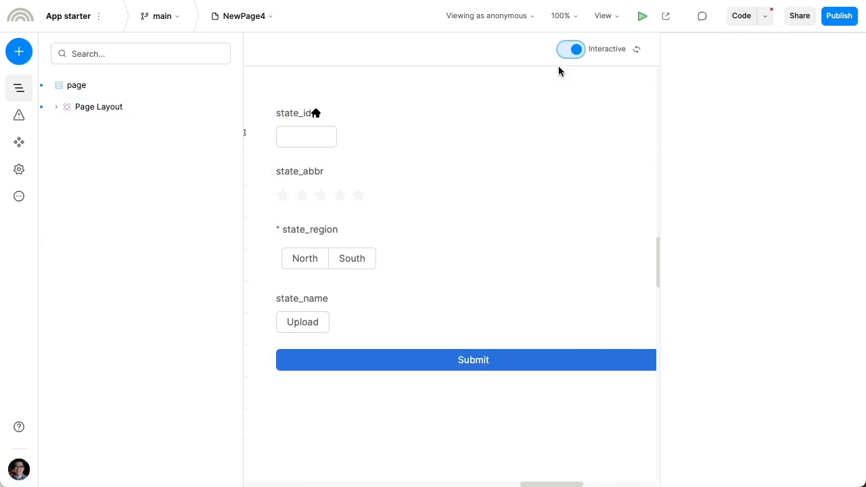
pyautogui.click(473, 359)
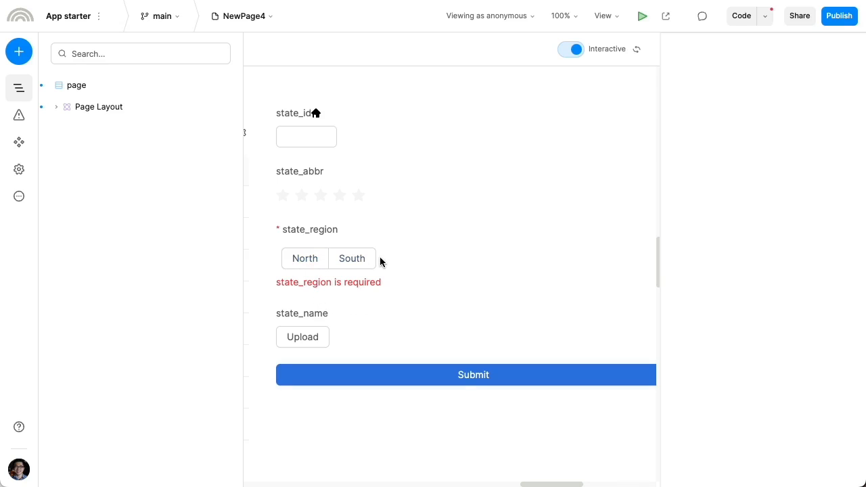
pyautogui.click(305, 258)
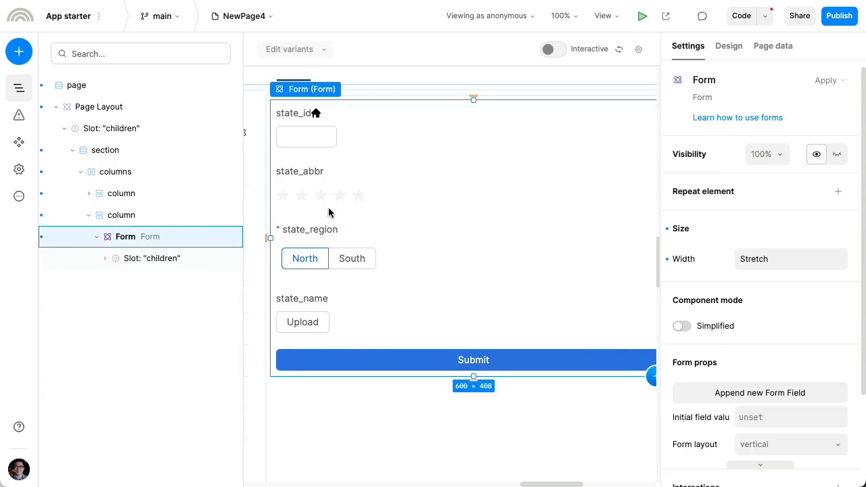
# - Replace the Rate and Upload components with plain Input components in state_abbr and state_name
pyautogui.click(105, 258)
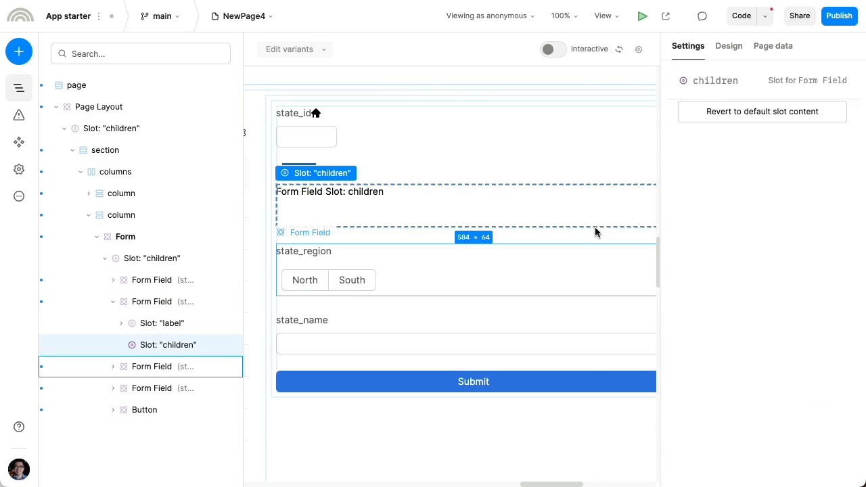
pyautogui.click(153, 301)
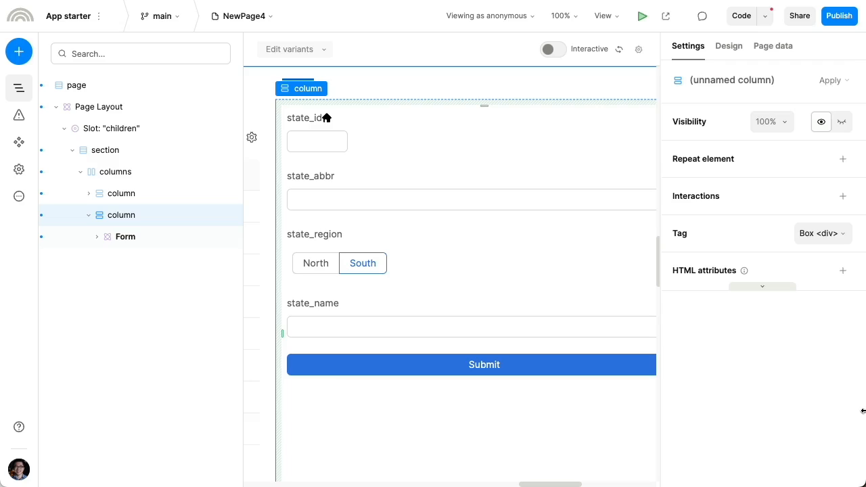
# - Select the state_name field and set its visibility to a dynamic condition of true
pyautogui.click(471, 326)
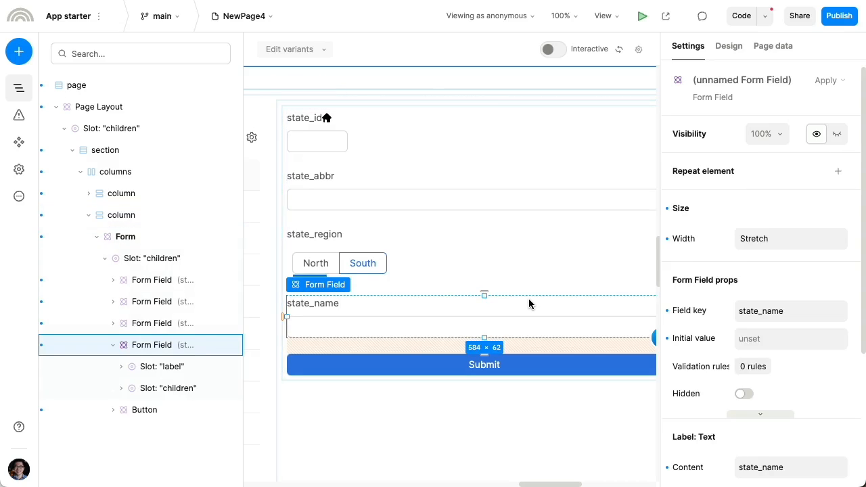
pyautogui.moveTo(531, 312)
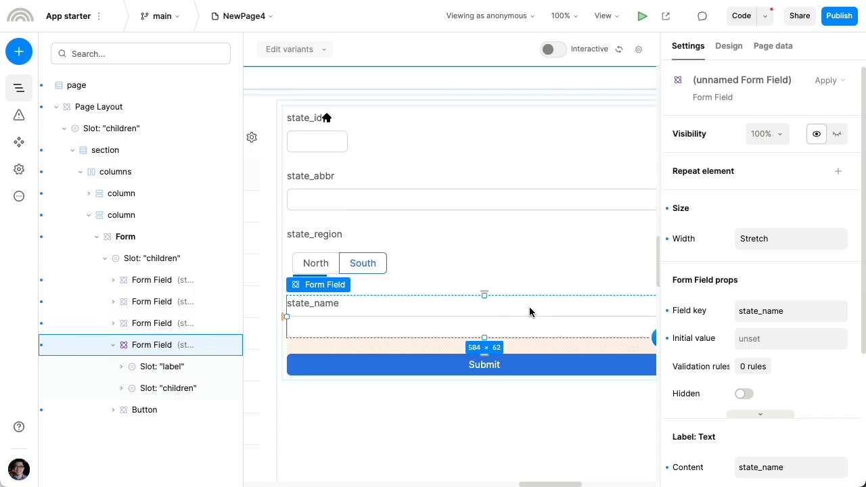
pyautogui.moveTo(838, 134)
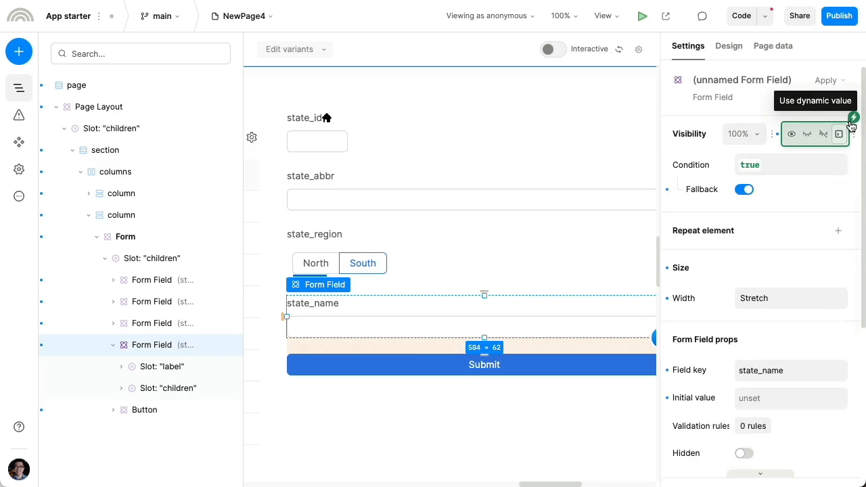
# - Set the state_name visibility condition to form state_region == 'north' and enable interactive preview
pyautogui.click(841, 133)
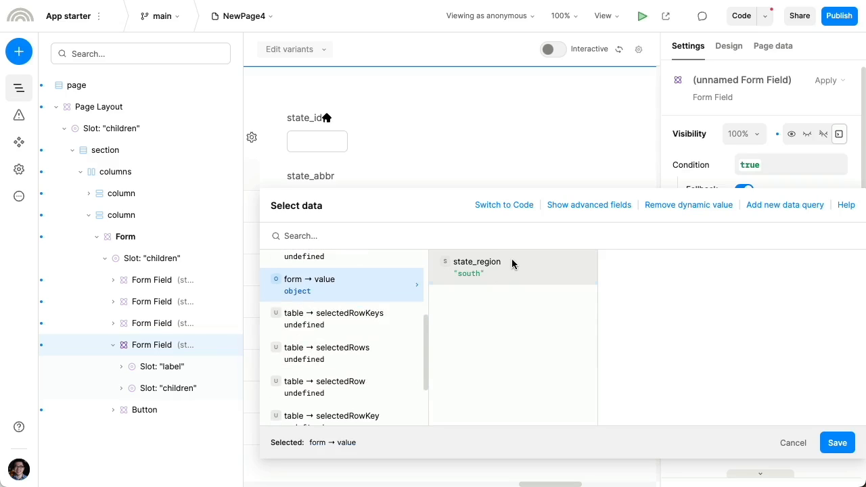
pyautogui.click(477, 267)
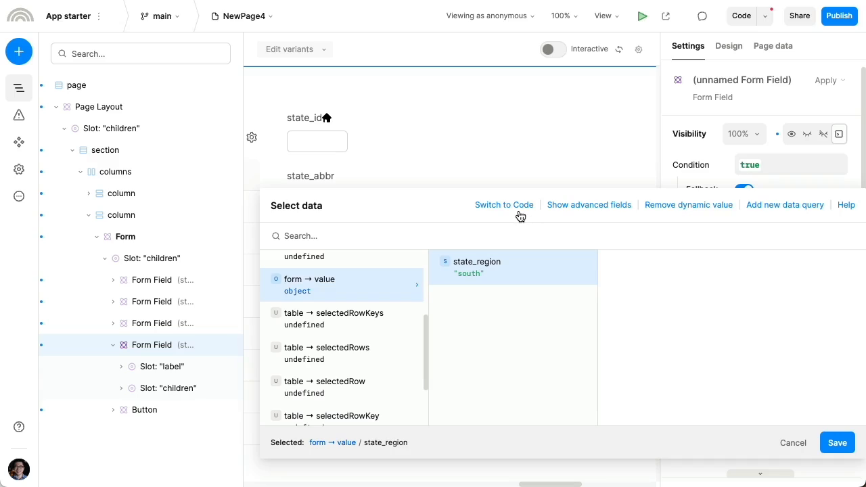
pyautogui.click(504, 205)
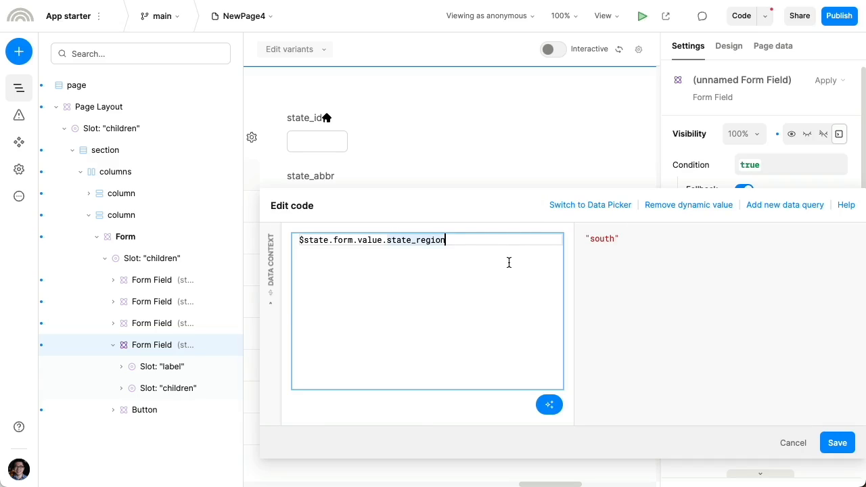
pyautogui.write("=='no")
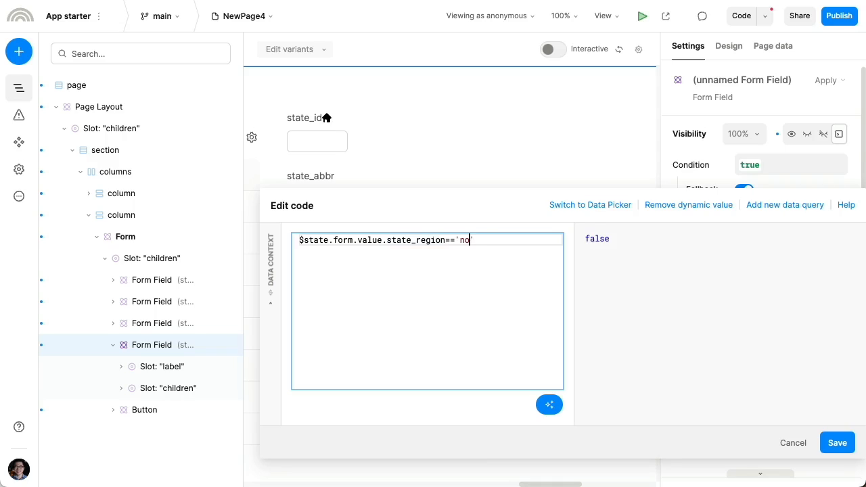
pyautogui.write("rth'")
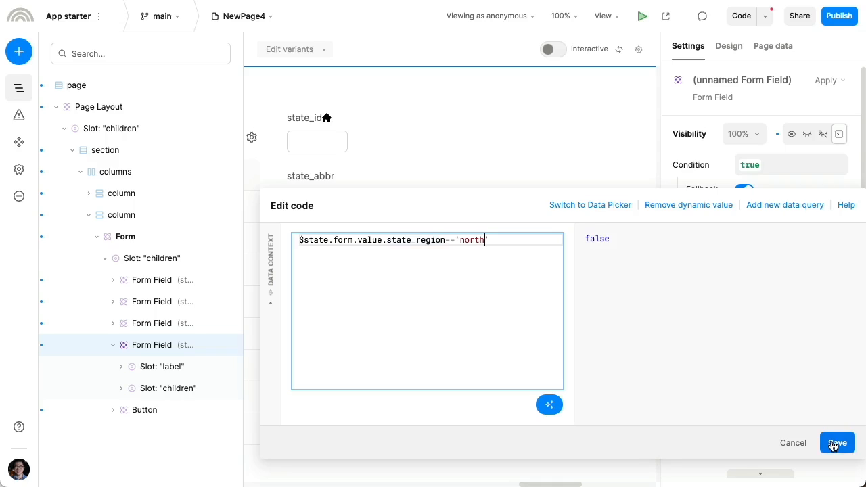
pyautogui.click(837, 443)
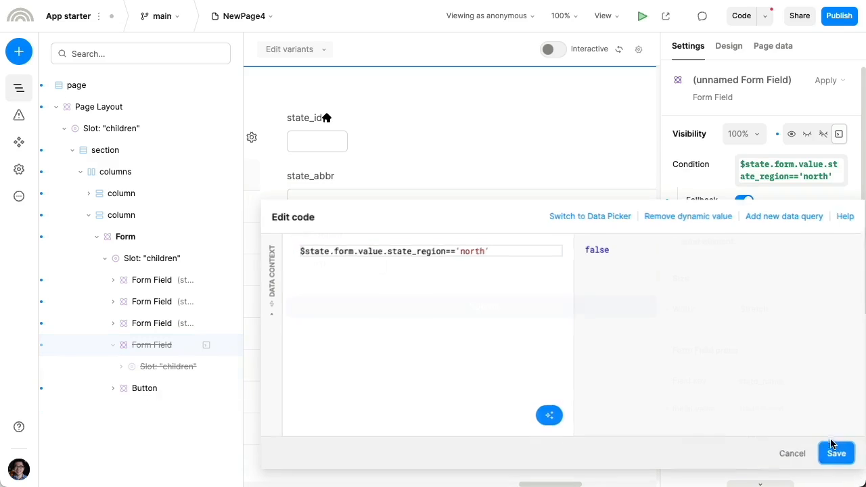
pyautogui.click(837, 453)
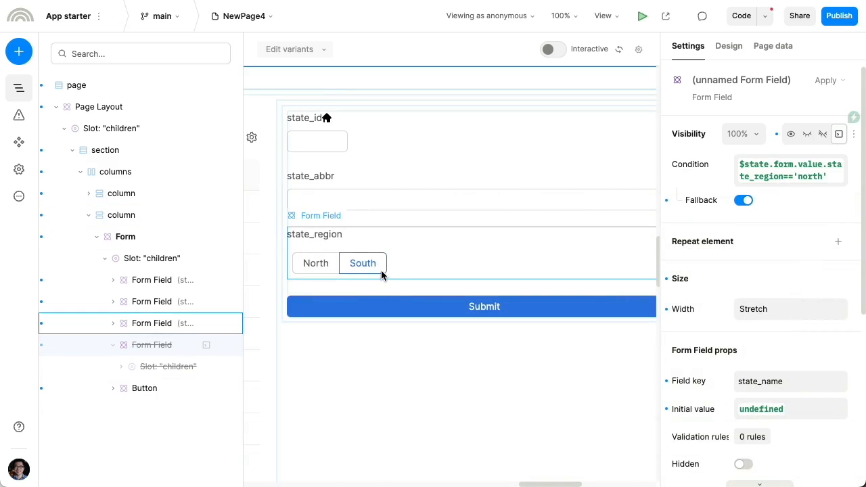
pyautogui.click(553, 49)
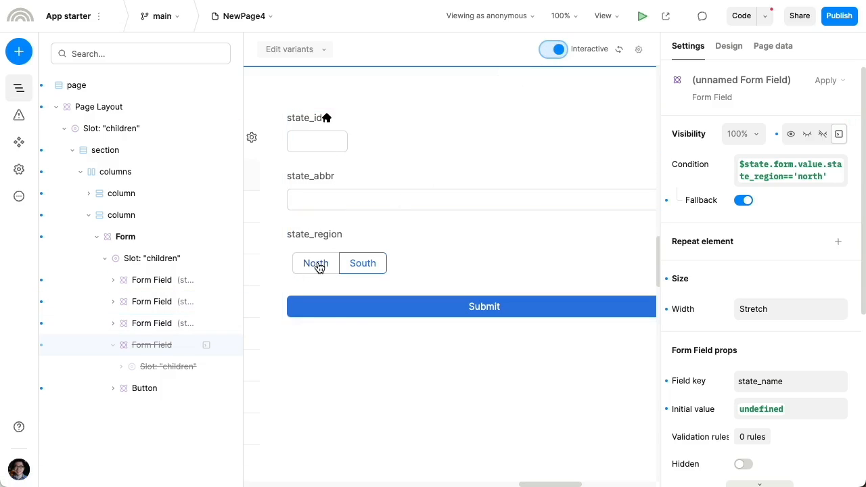